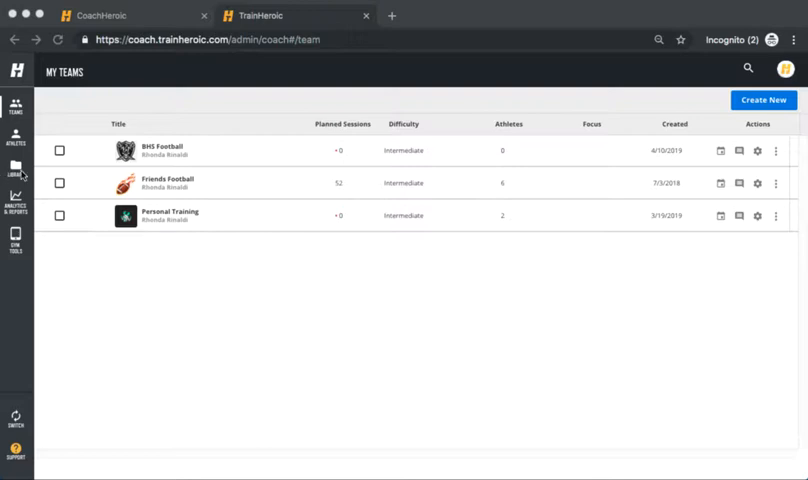
Open the library's Programs list from the left sidebar.
click(15, 168)
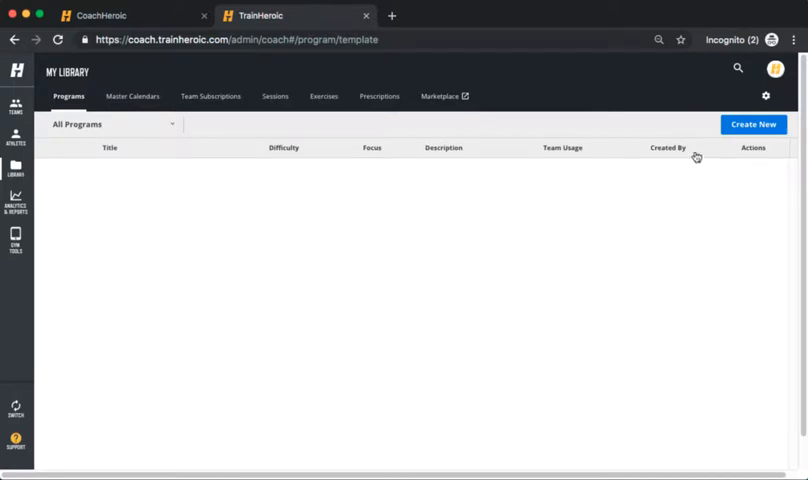
Create a program named '4 Week Strength Program' lasting 4 weeks.
click(765, 124)
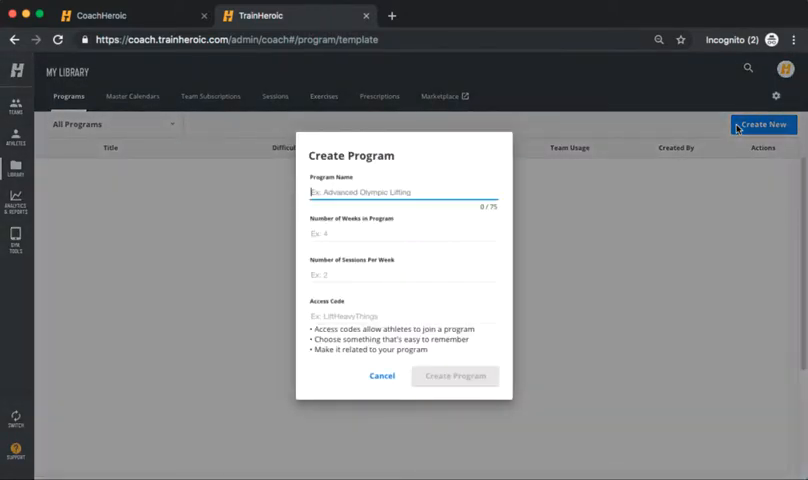
text(4 Week Strength)
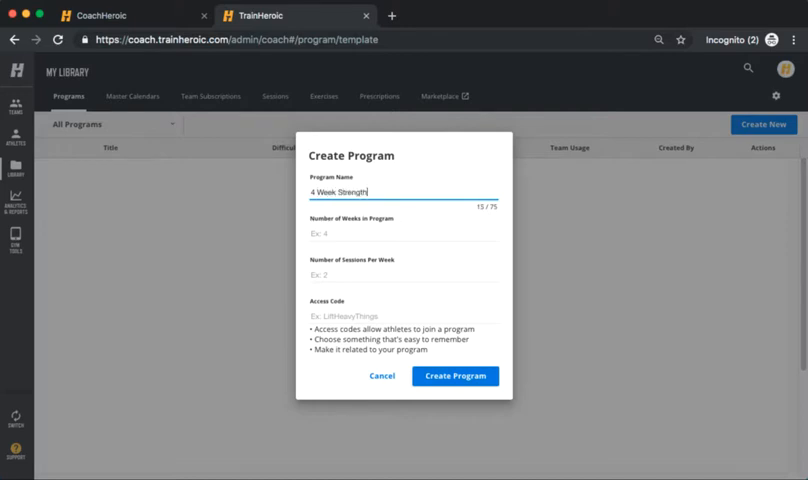
text(Program)
click(403, 233)
text(4)
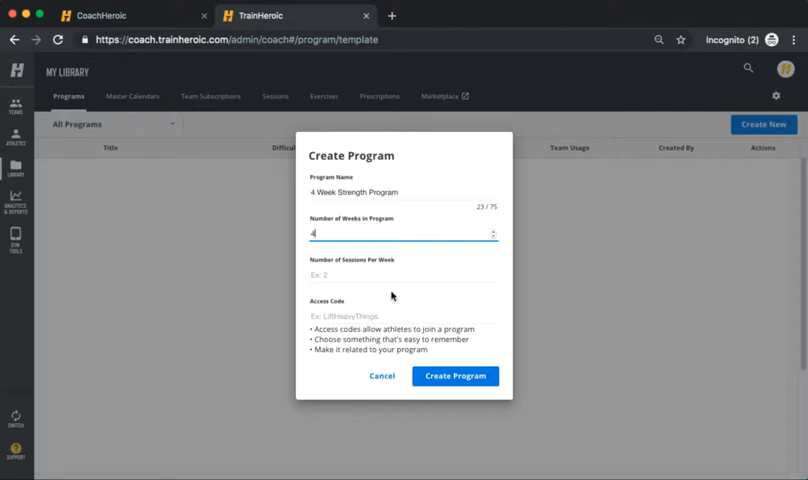
click(455, 376)
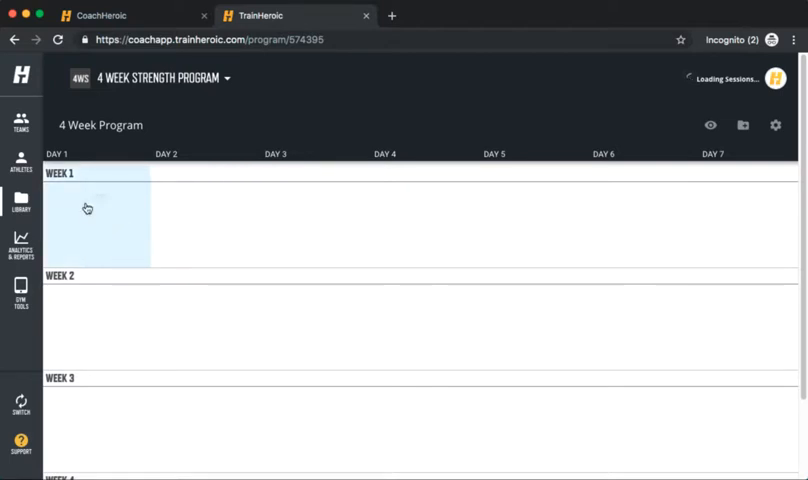
Add a session on Week 1 Day 1, briefly check Day 7, then return to Day 1.
click(98, 199)
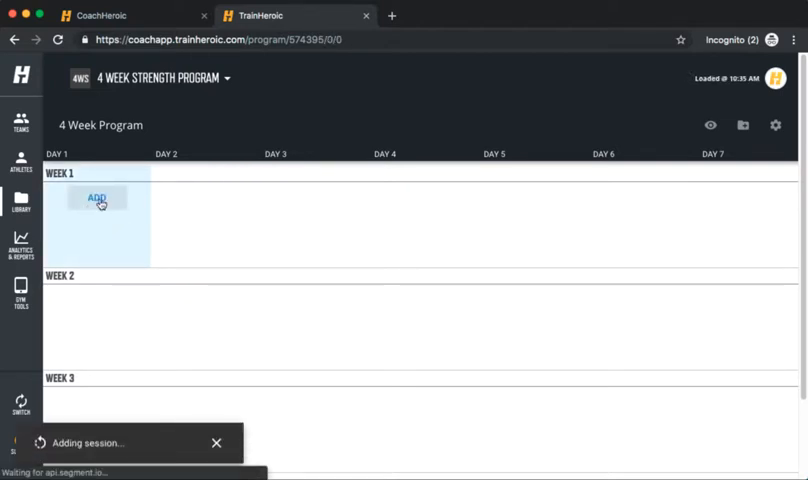
click(98, 198)
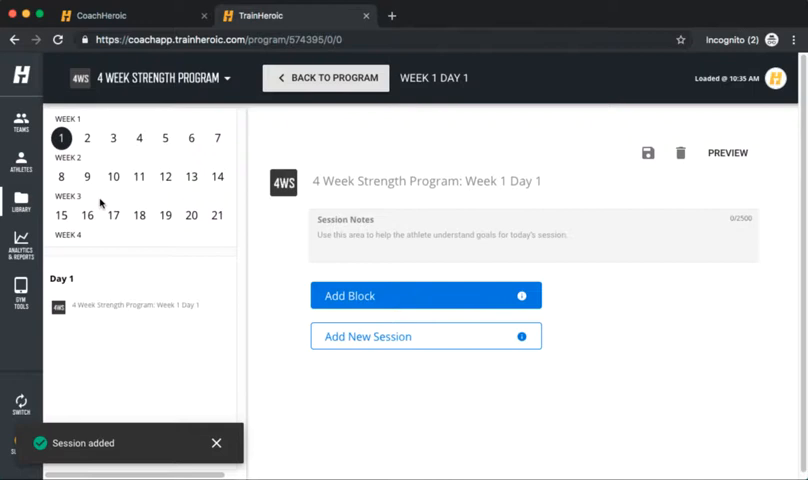
mouse_move(266, 316)
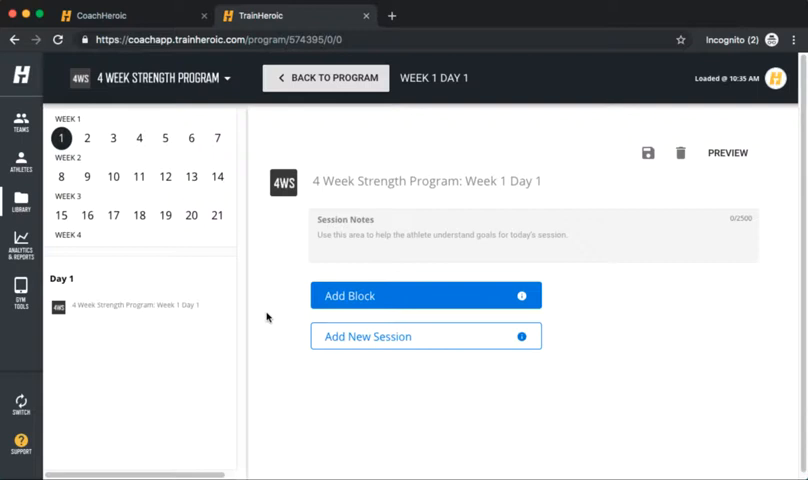
click(217, 138)
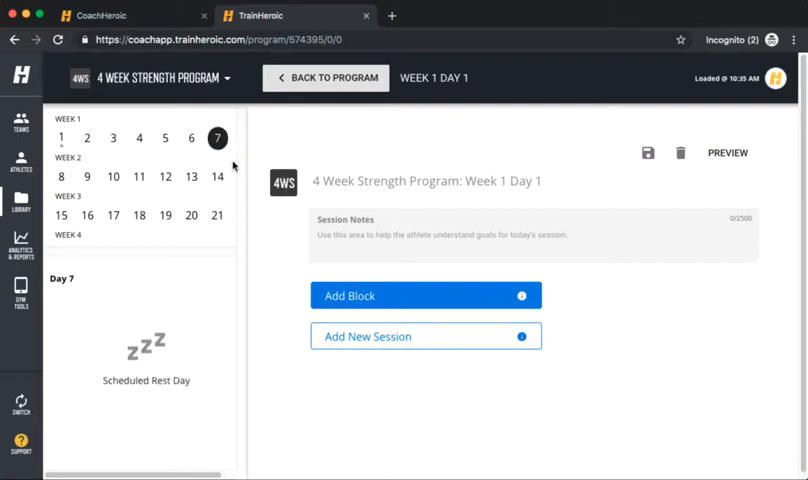
click(60, 138)
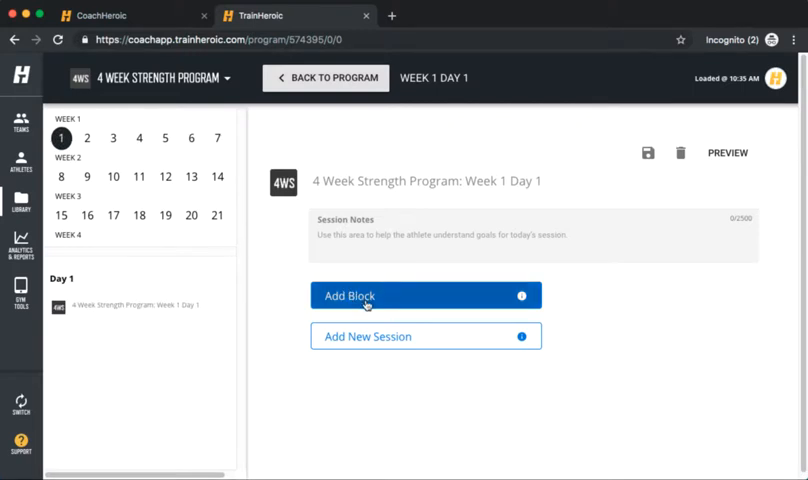
Add a block with Back Squat as its exercise and view its prescription options.
click(425, 295)
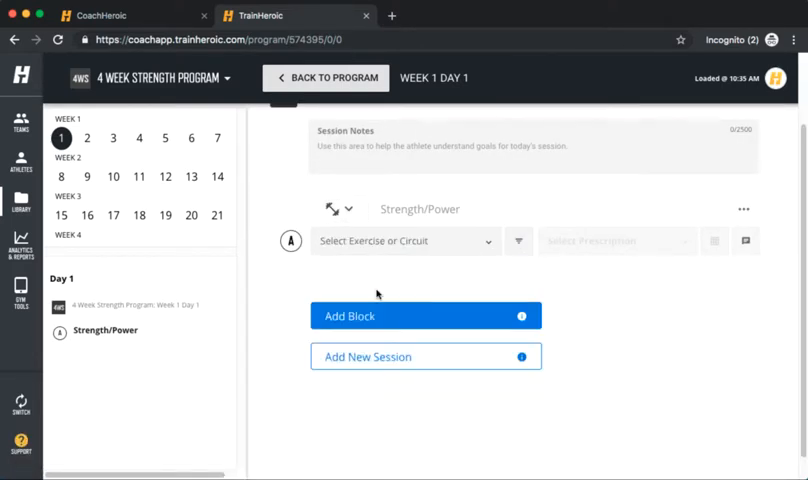
click(405, 240)
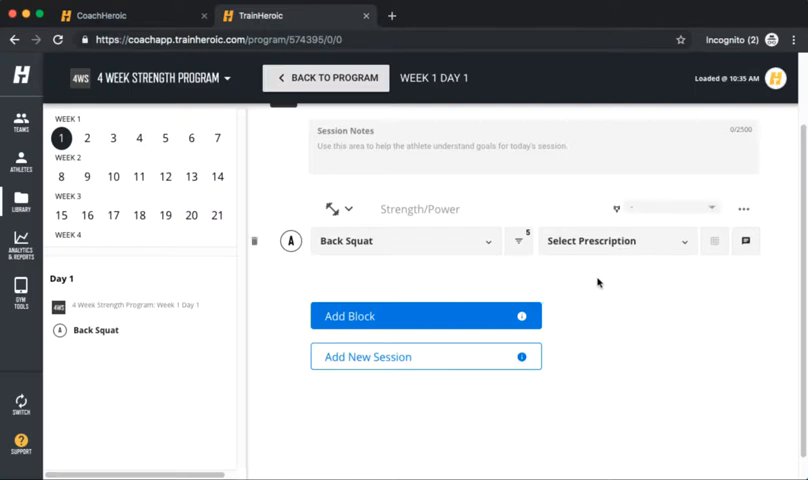
mouse_move(635, 249)
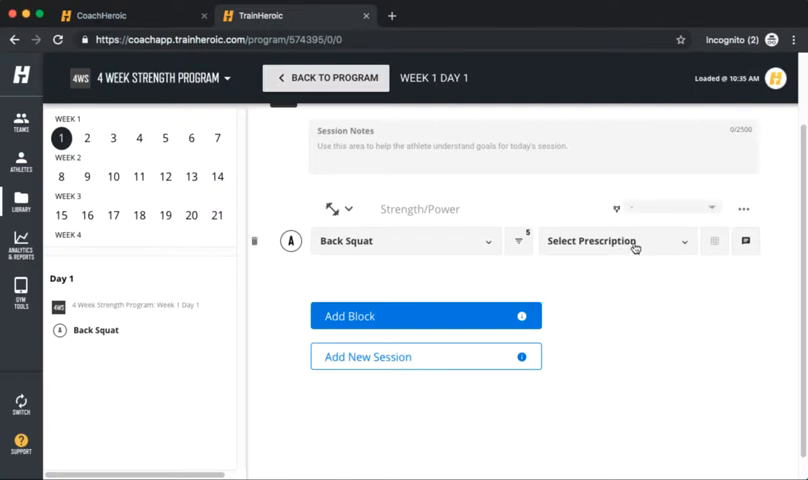
click(616, 241)
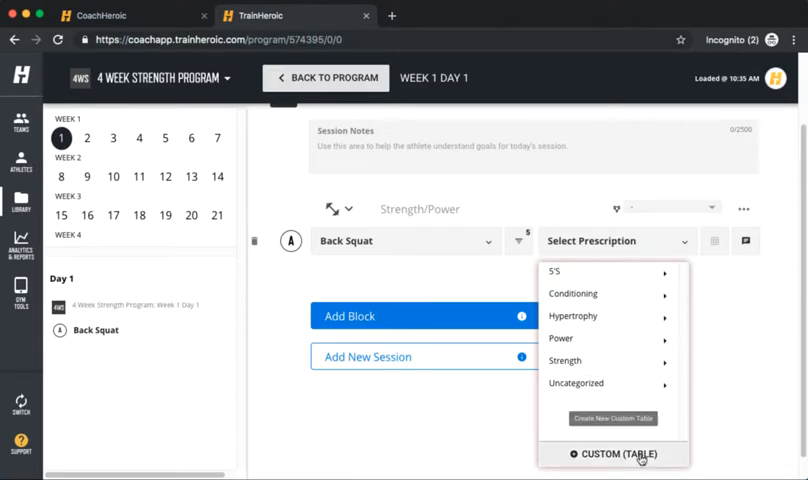
Give Back Squat a custom table prescription of 2 x 10 at 60% and 62.5%.
click(619, 453)
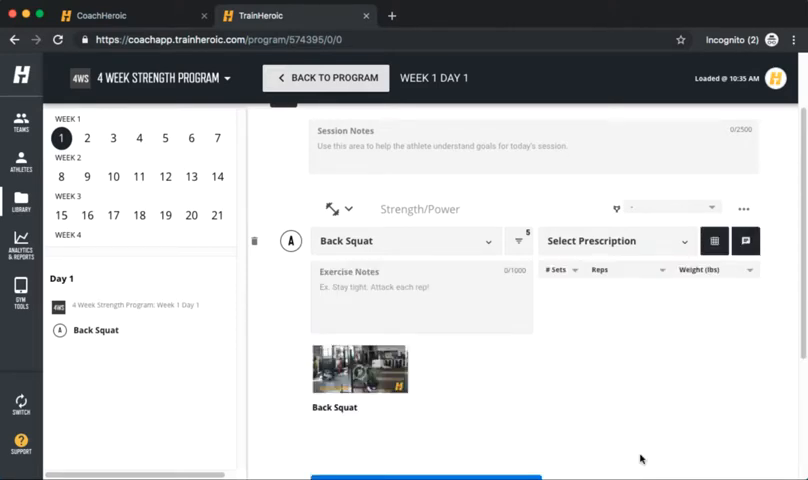
mouse_move(570, 315)
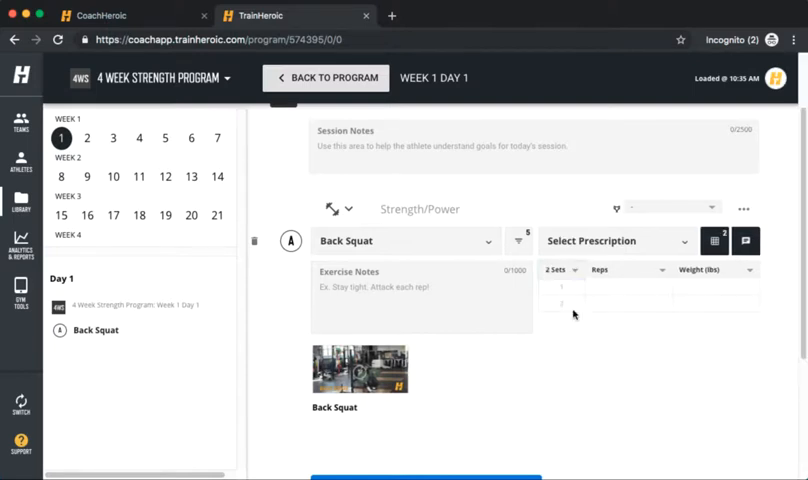
click(627, 288)
text(10)
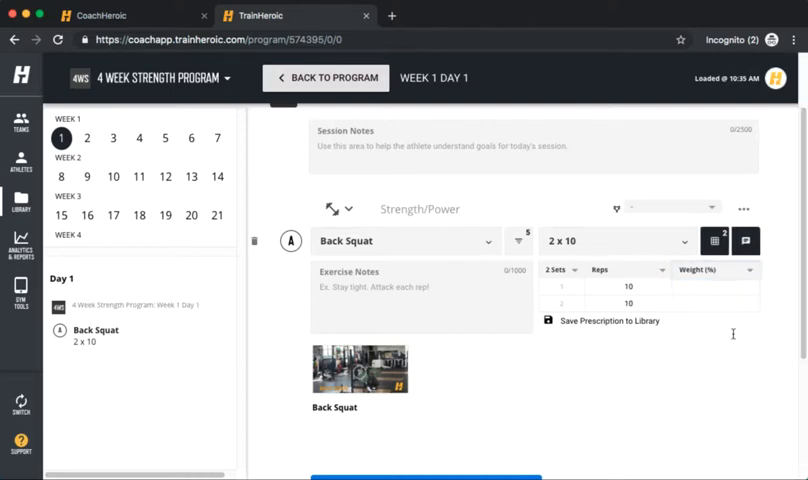
text(60)
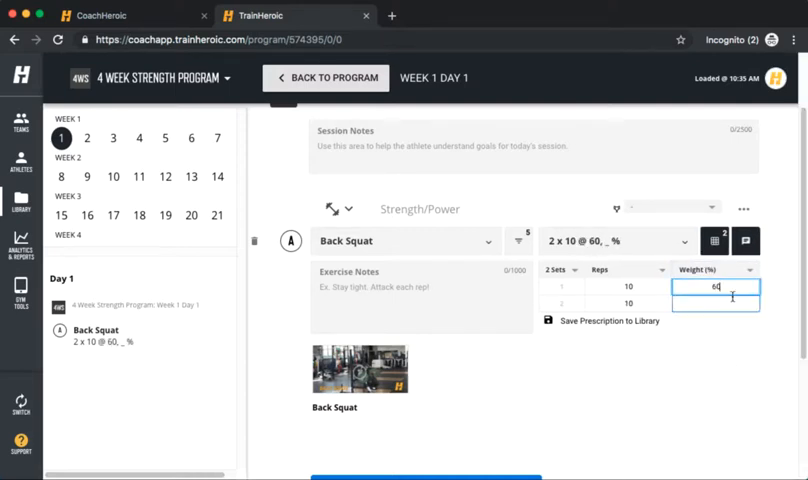
text(62)
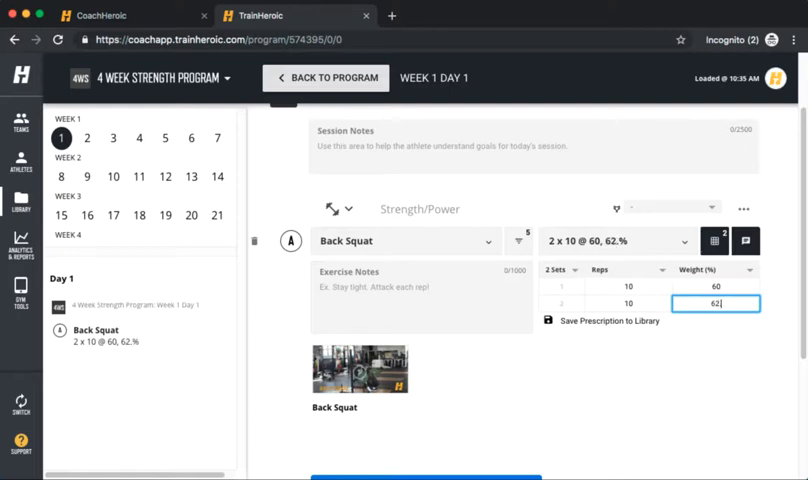
text(62.5)
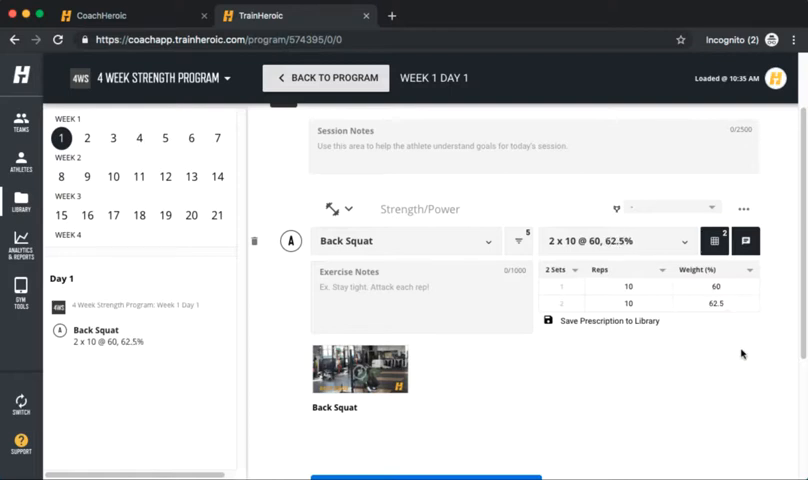
mouse_move(510, 300)
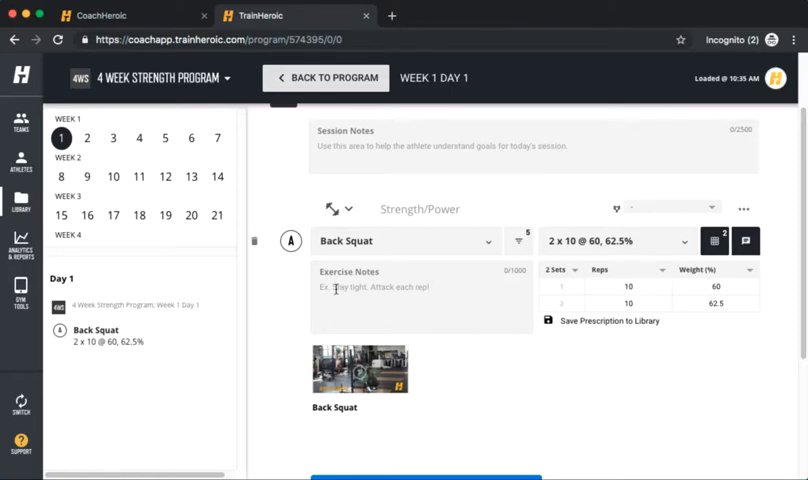
Add the note 'Rest 30 sec between sets' to Back Squat.
text(Rest 30)
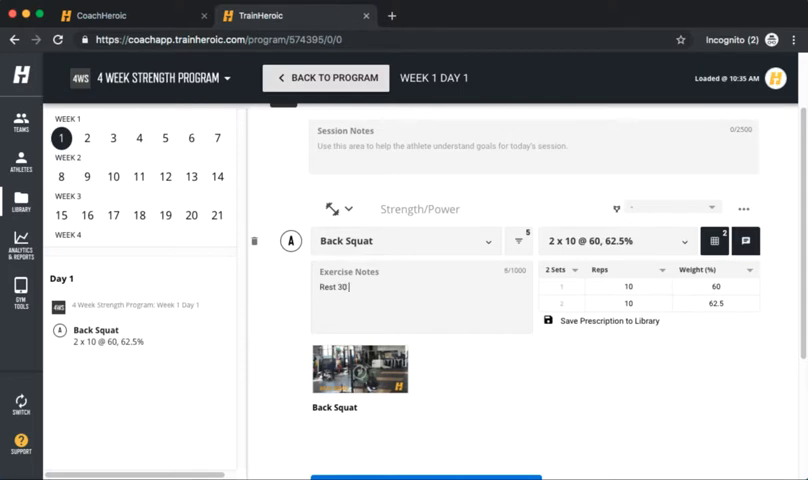
text(sec between sets)
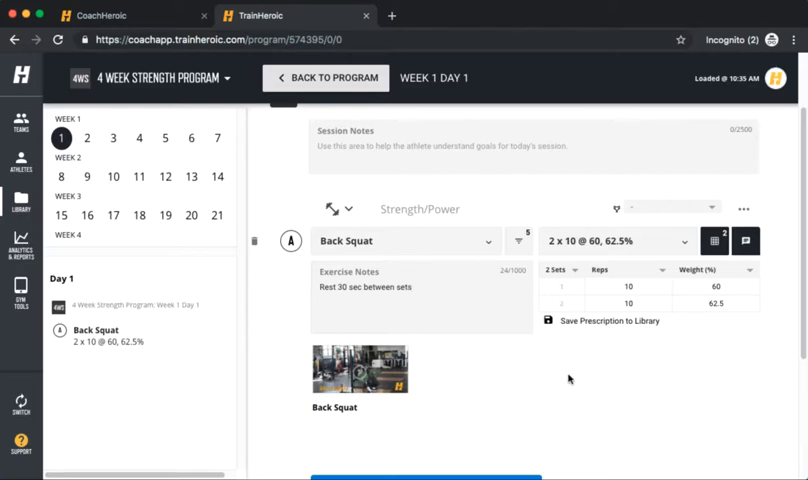
scroll(down, 3)
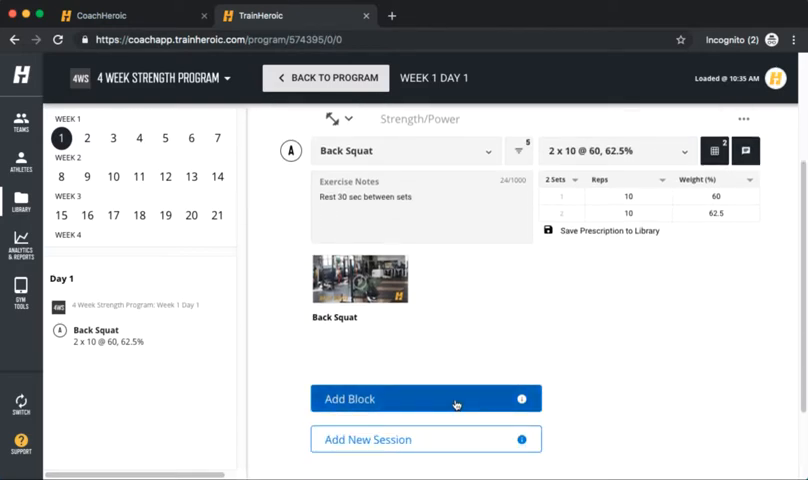
Add a Pull-Up block prescribed 2 x 10 and superset it with Back Squat.
click(425, 398)
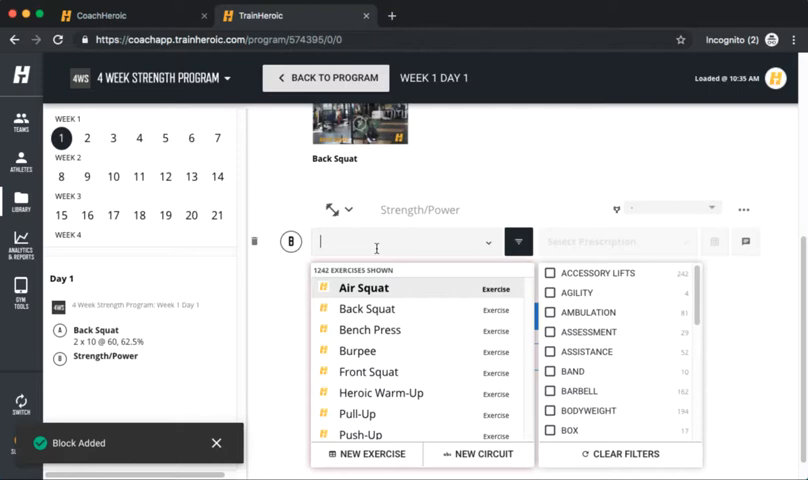
click(356, 414)
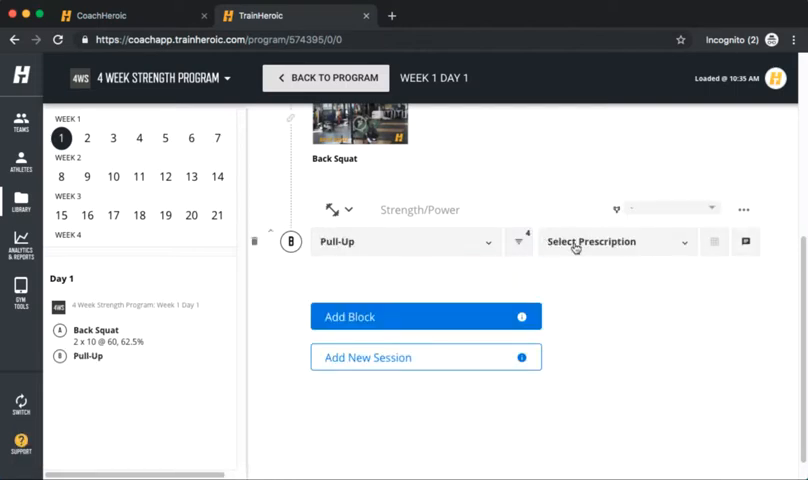
click(616, 241)
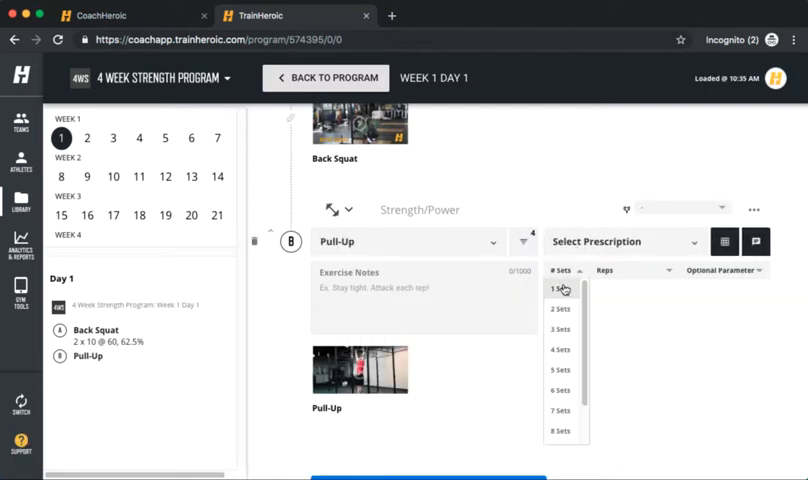
click(560, 309)
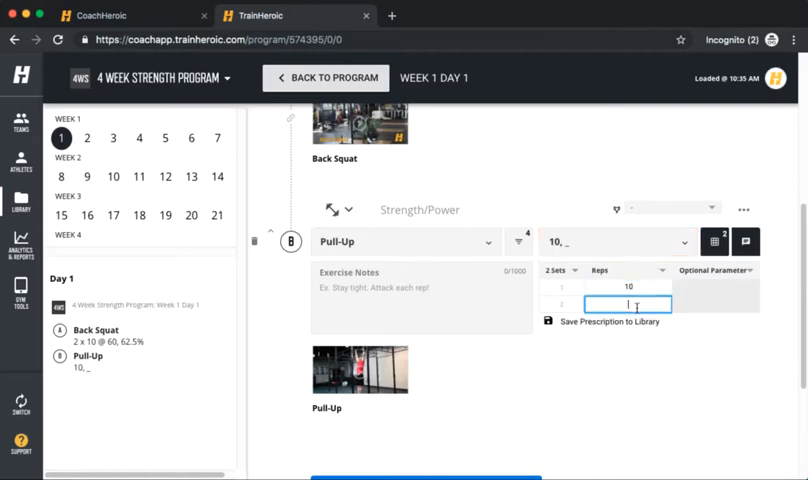
text(10)
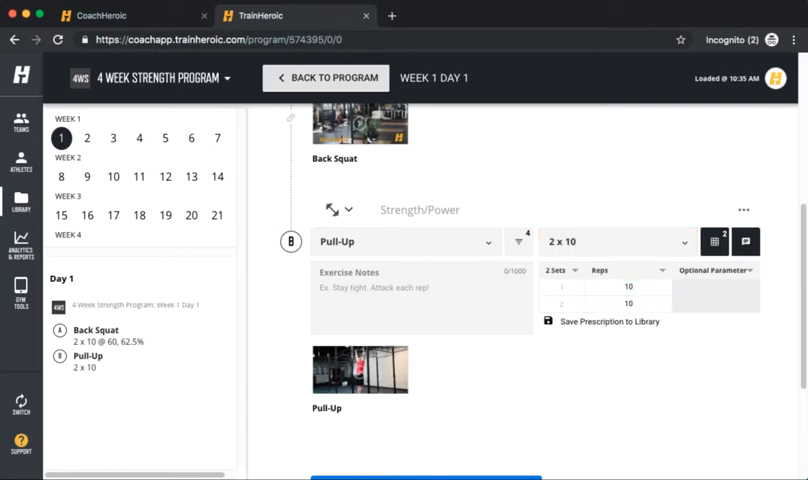
scroll(down, 3)
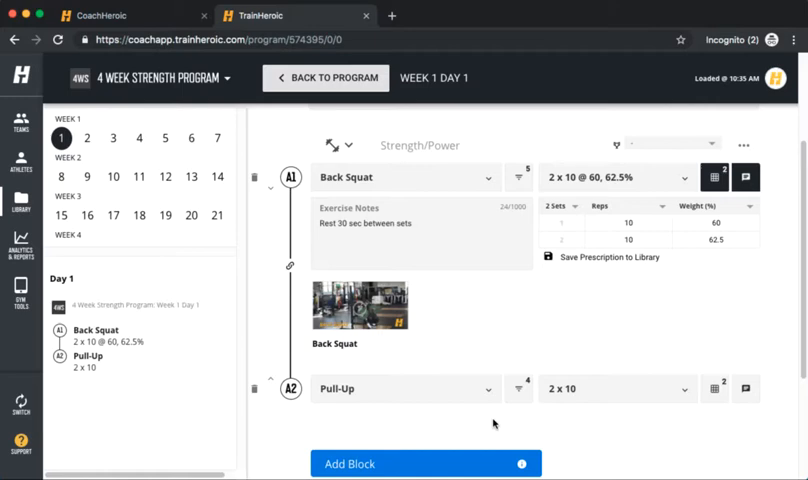
Add a new block B below the superset and open its exercise list.
scroll(down, 3)
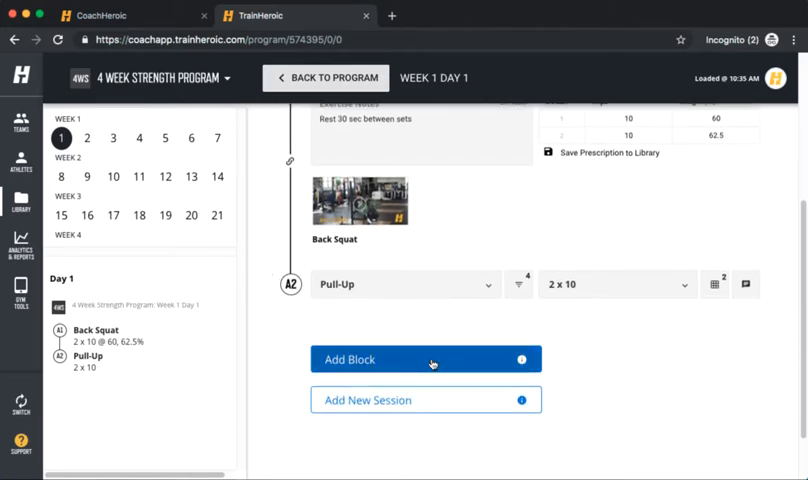
click(424, 359)
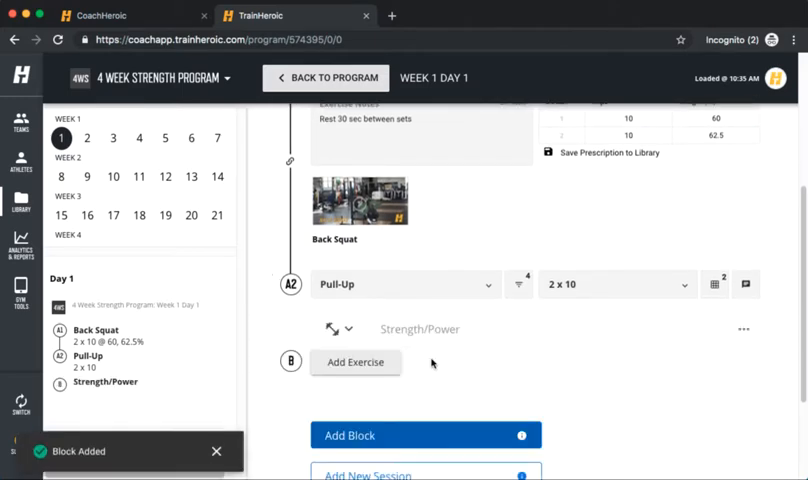
click(355, 362)
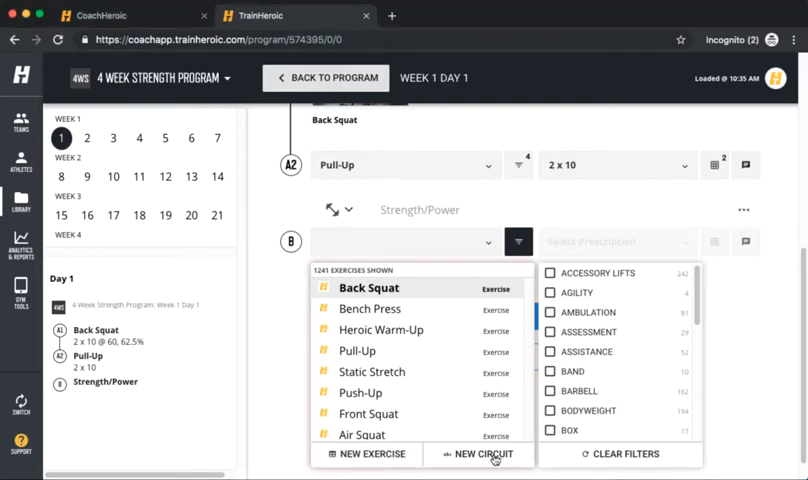
Turn block B into a new circuit named 'Dynamic Warmup'.
click(489, 454)
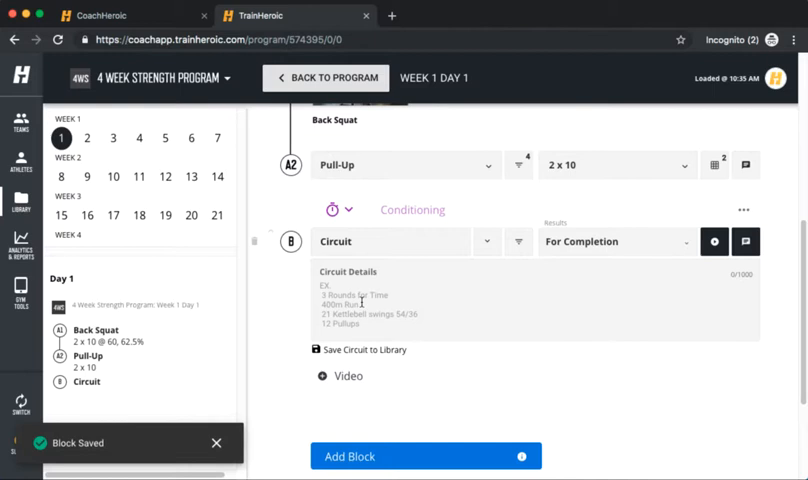
double_click(336, 241)
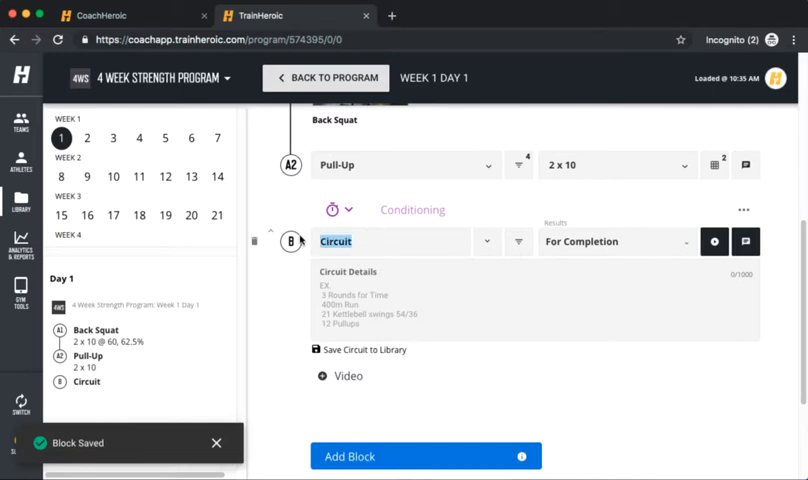
text(D)
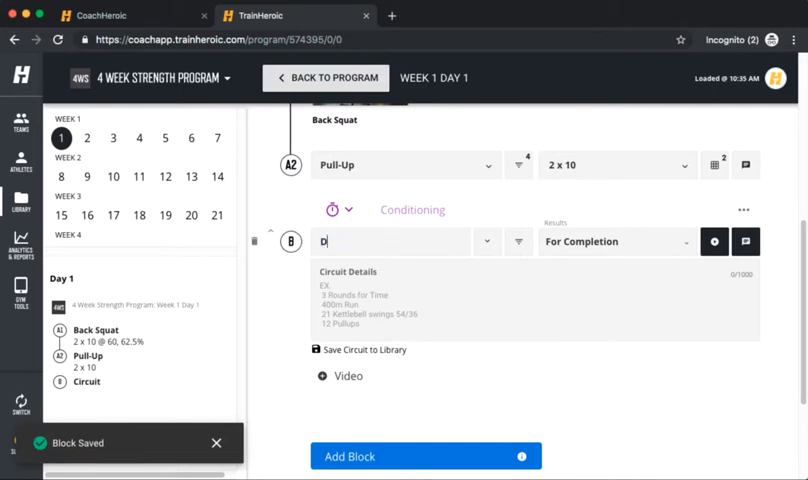
text(ynamic)
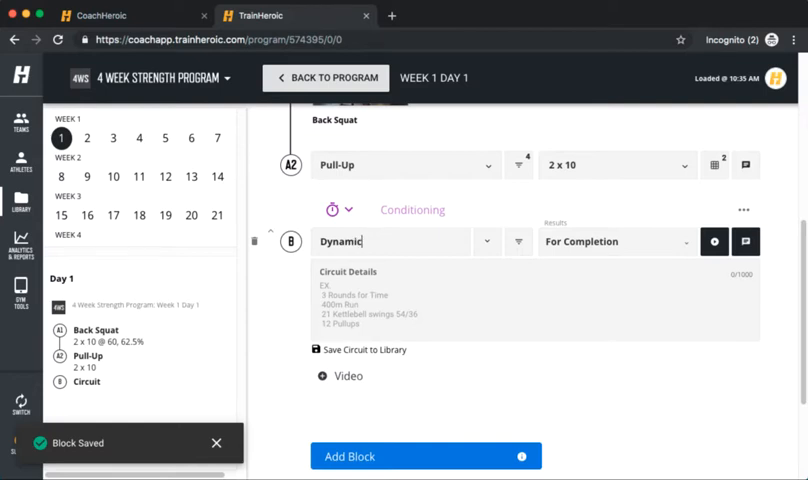
text(W)
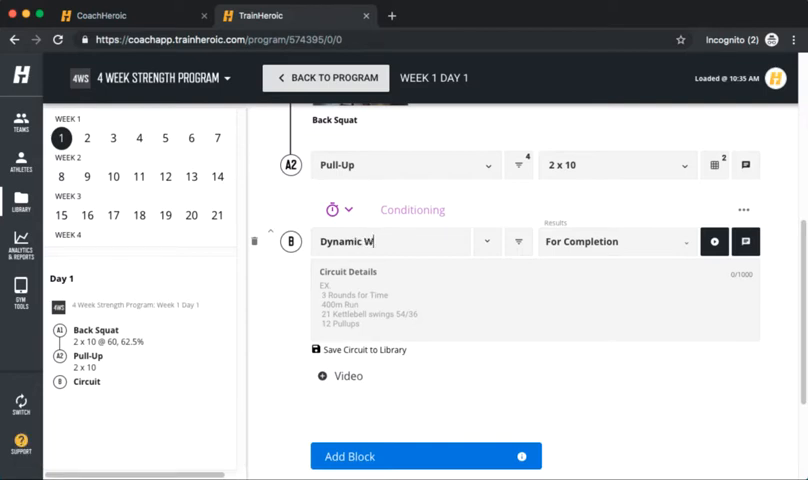
text(armup)
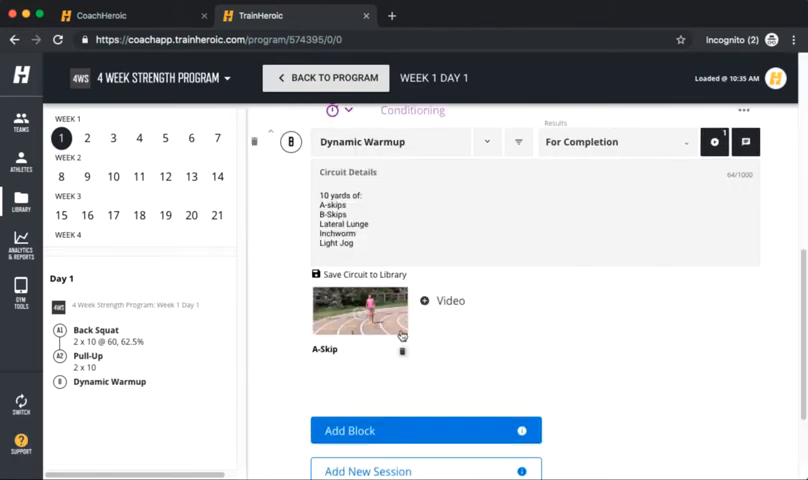
Attach the Lateral Lunge video to the Dynamic Warmup circuit.
text(lateral L)
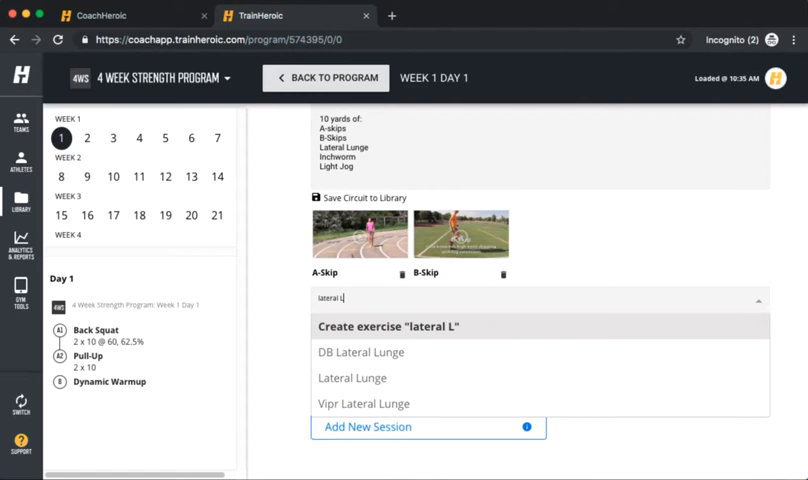
click(352, 378)
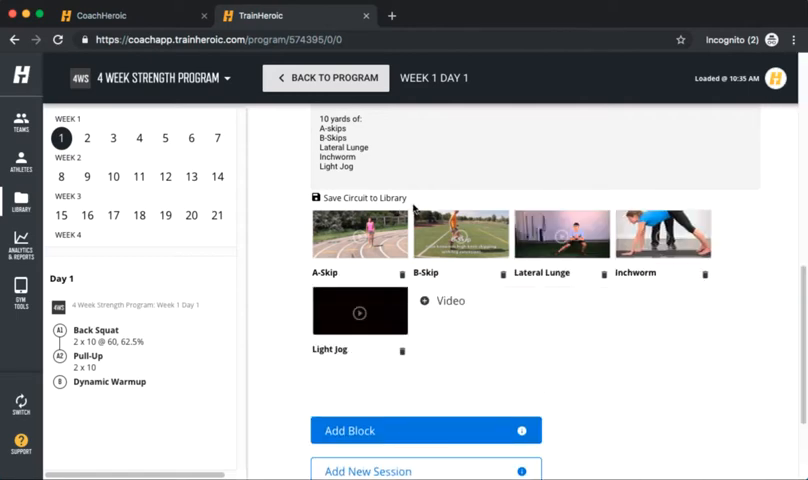
scroll(up, 3)
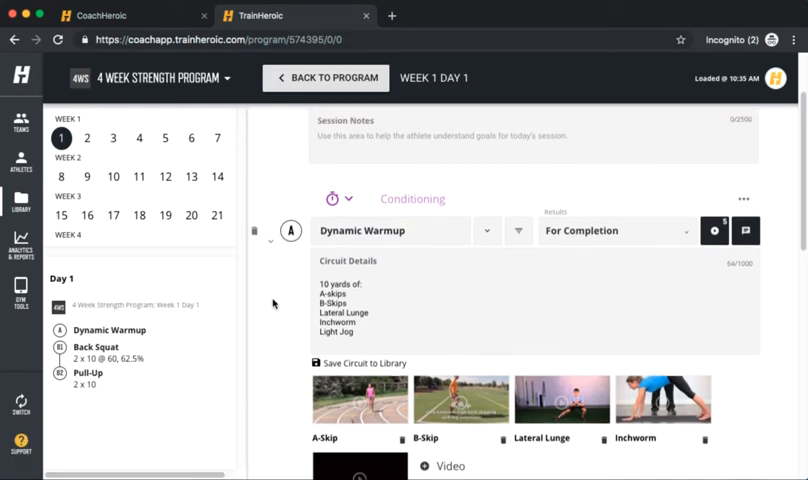
Review the Week 1 Day 1 session, then return to the 4 Week Strength Program calendar.
scroll(down, 3)
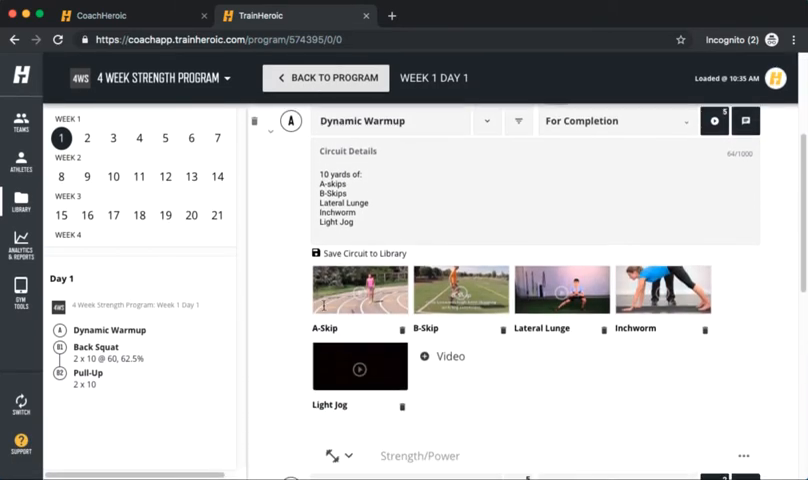
scroll(down, 3)
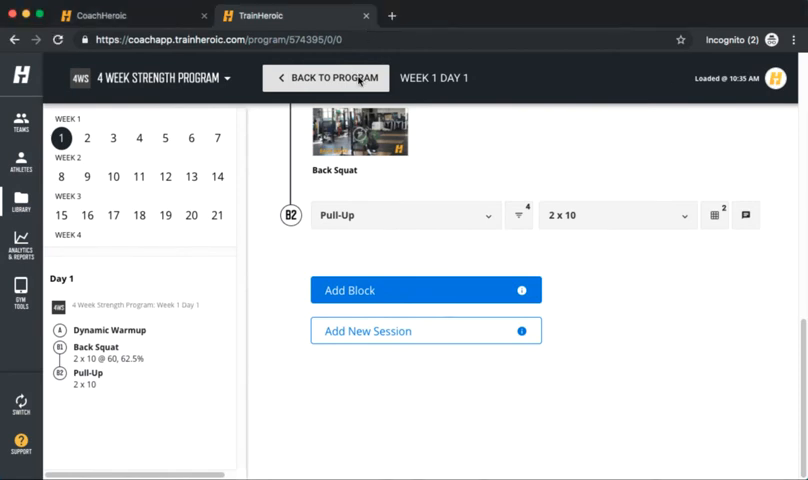
mouse_move(340, 82)
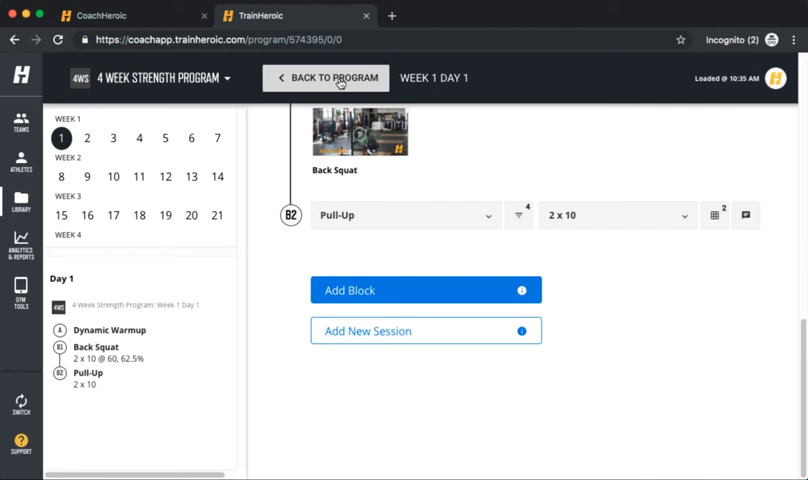
click(332, 78)
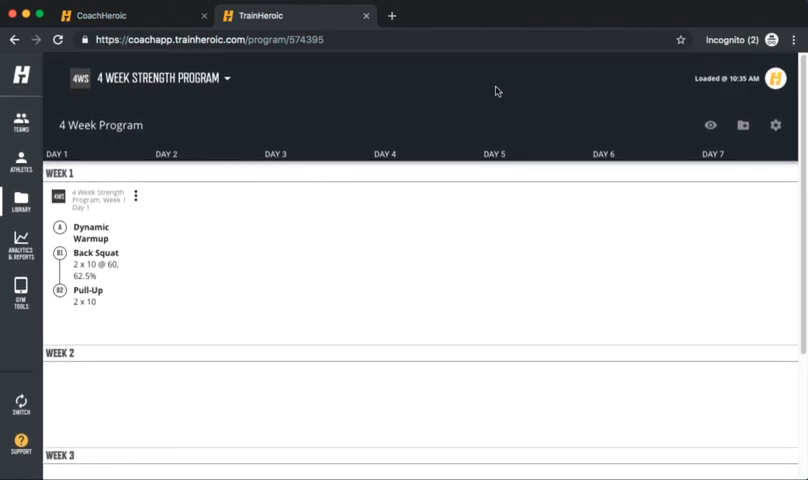